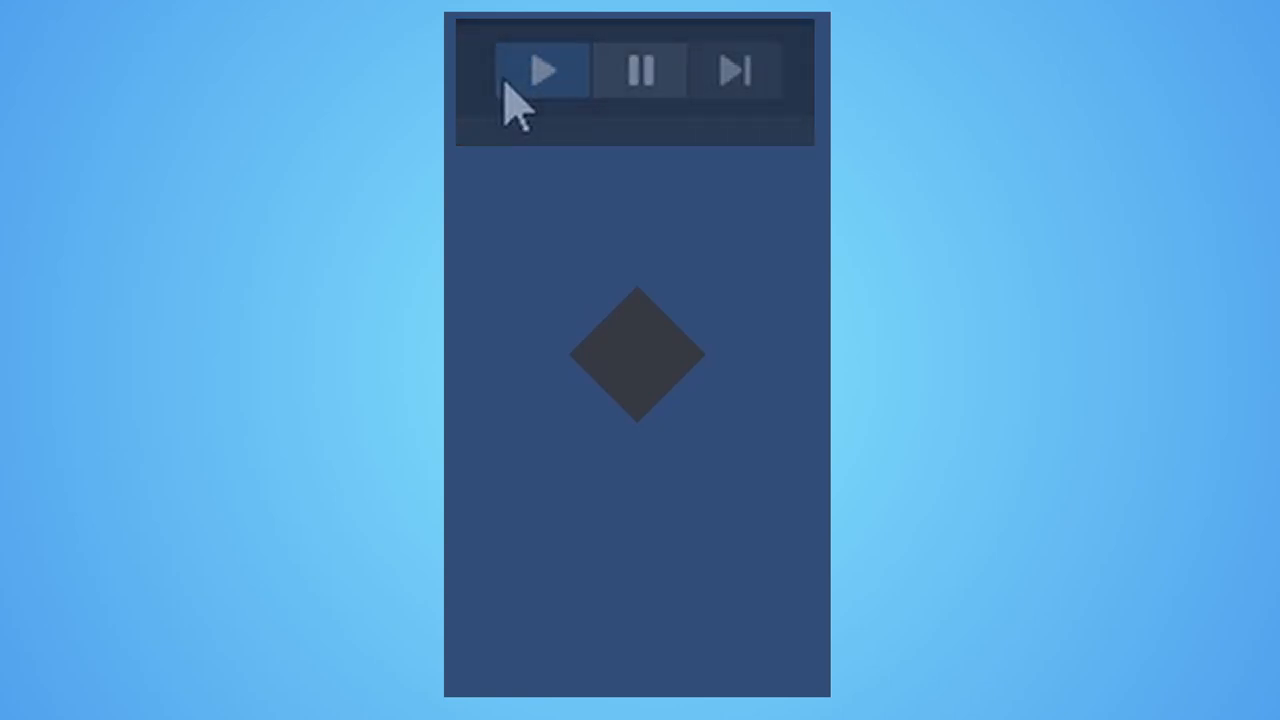
# Preview the diamond mesh in Play mode, then begin a Handles.Label at worldPosition + Vector2.up * gridScale / 3
pyautogui.click(544, 68)
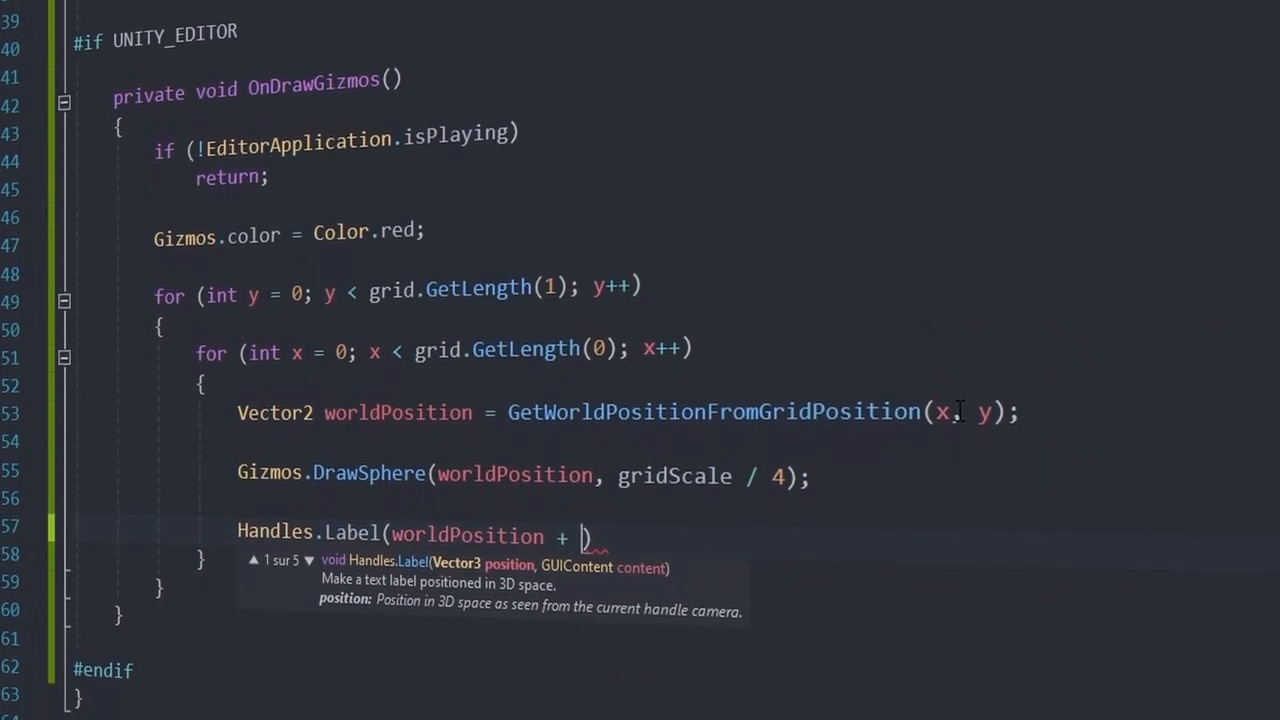
pyautogui.write('Vector2.up * gridScale / 3')
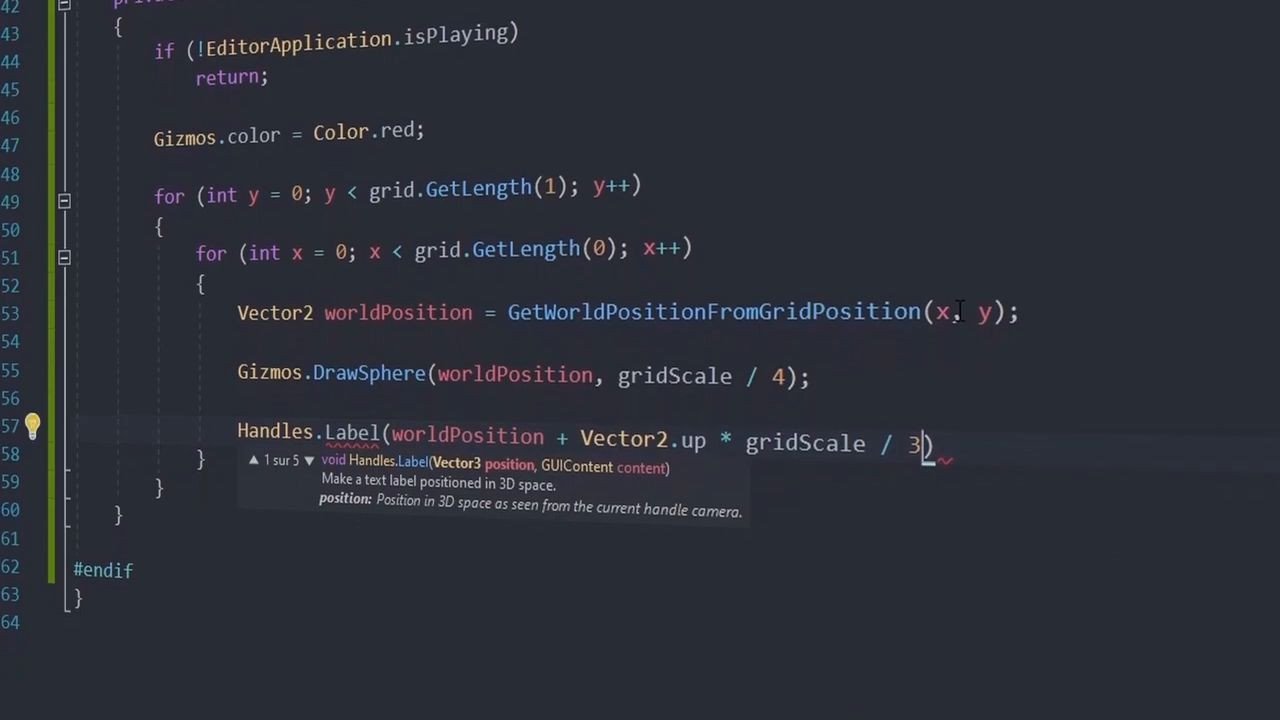